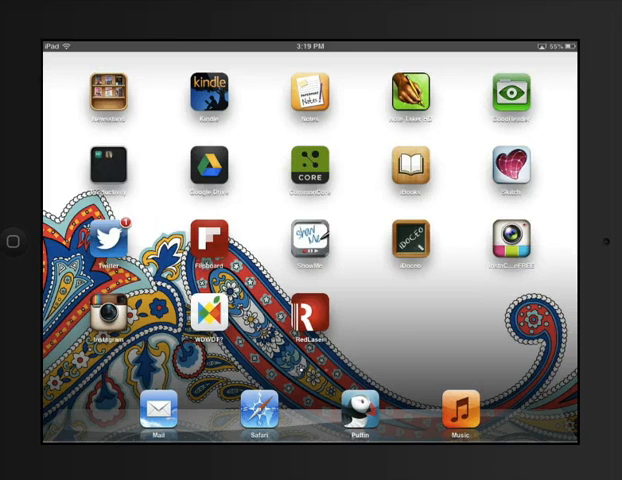
Swipe the home screen to reach and launch the Oh No Fractions app
scroll(left, 3)
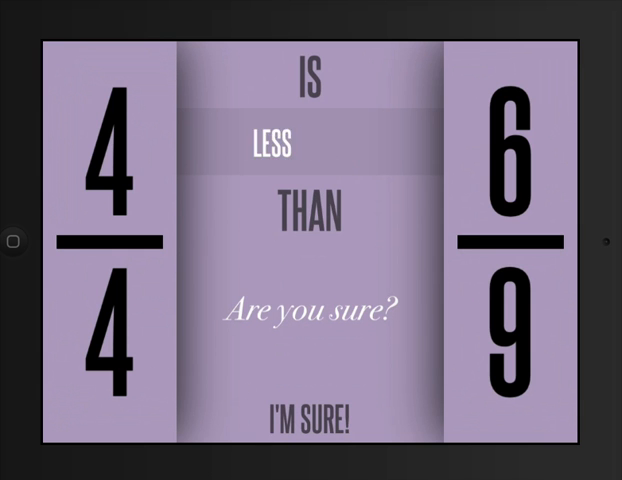
click(311, 423)
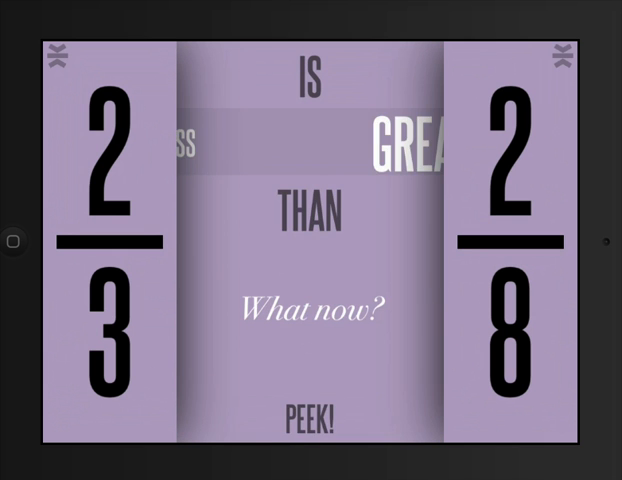
Submit 'greater than' as the answer for 2/3 versus 2/8
click(307, 416)
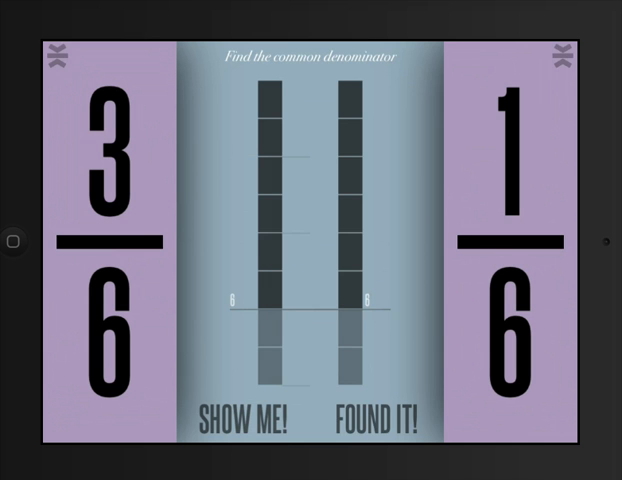
Accept denominator 6, raise the numerator to 4, and submit 4/6 as the sum
click(370, 414)
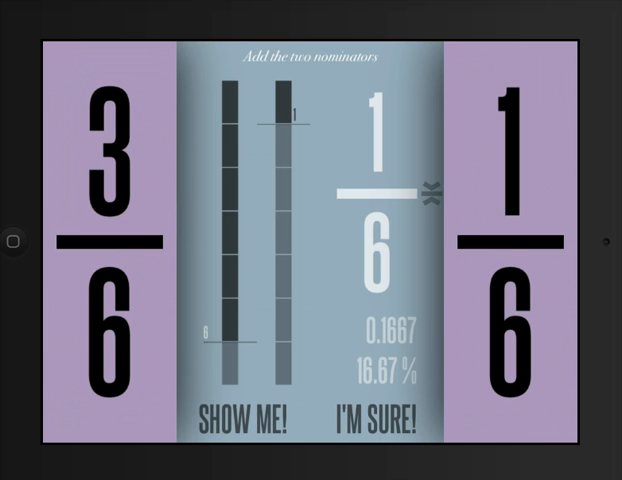
click(375, 417)
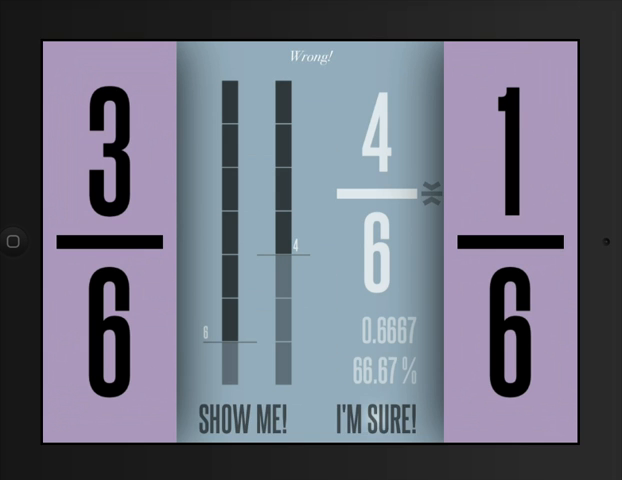
click(372, 418)
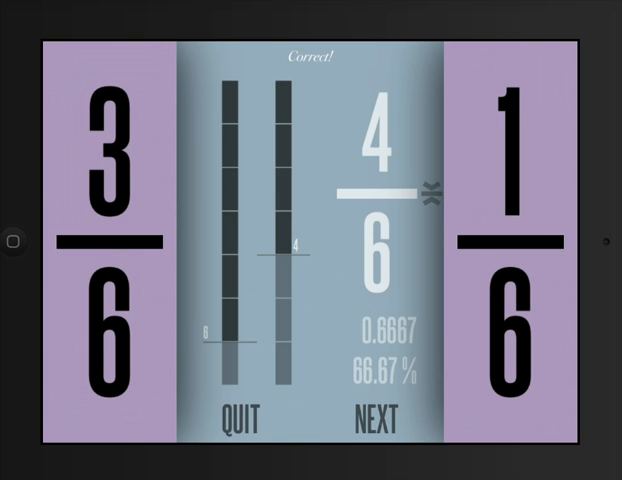